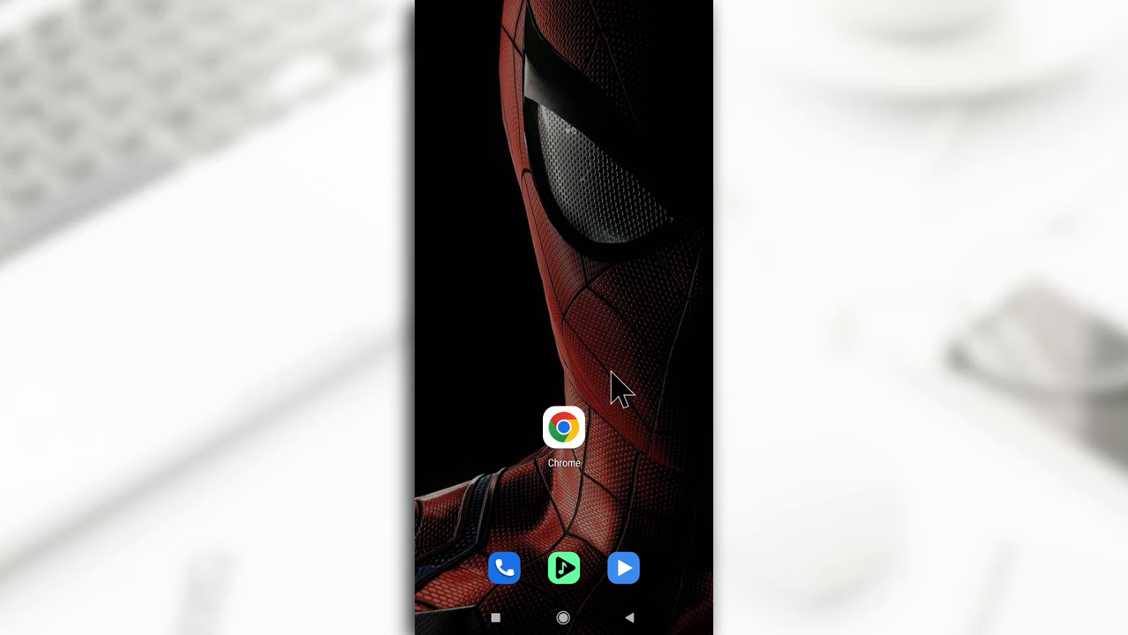
{"action": "mouse_move", "coordinate": [586, 392]}
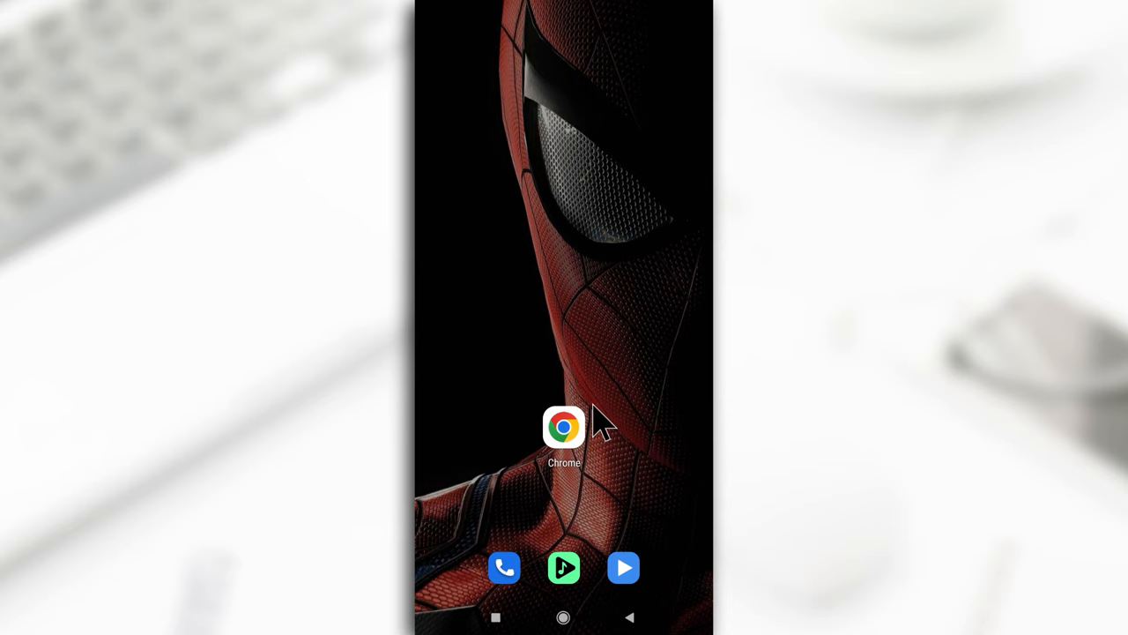
{"action": "mouse_move", "coordinate": [573, 445]}
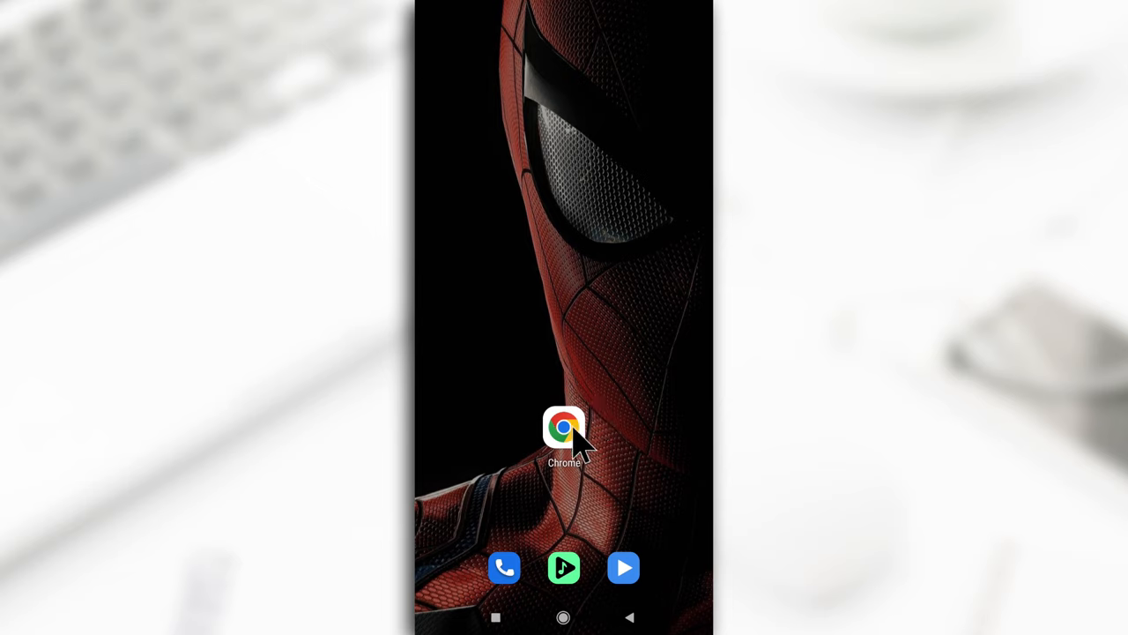
{"action": "mouse_move", "coordinate": [604, 406]}
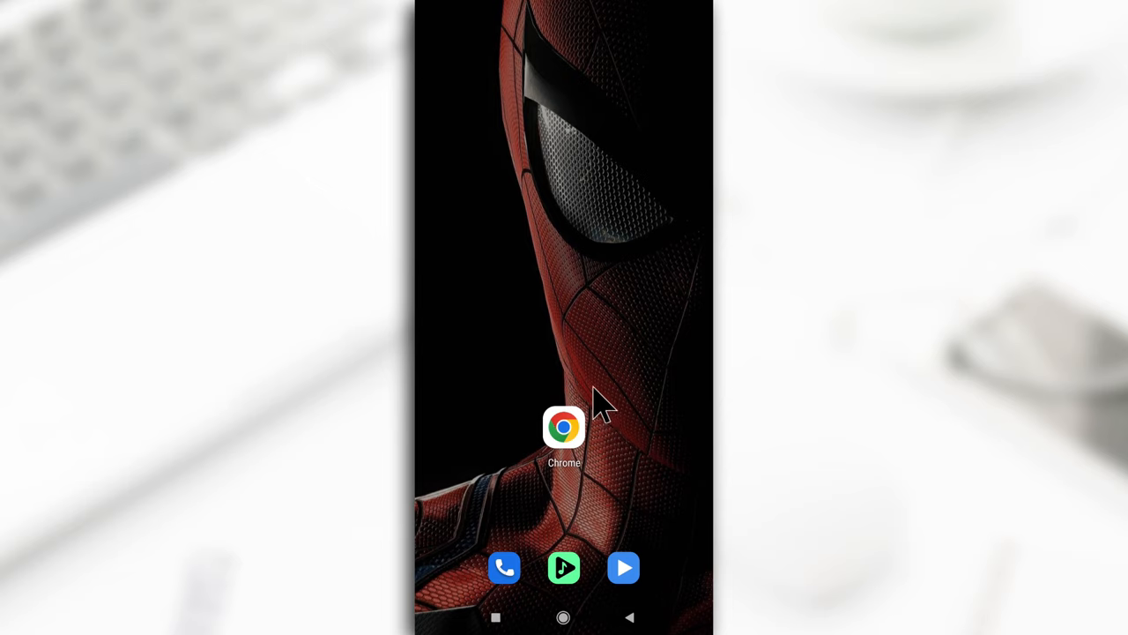
Step: Load my.nextdns.io in Chrome and show the configuration's empty Denylist page
{"action": "left_click", "coordinate": [563, 428]}
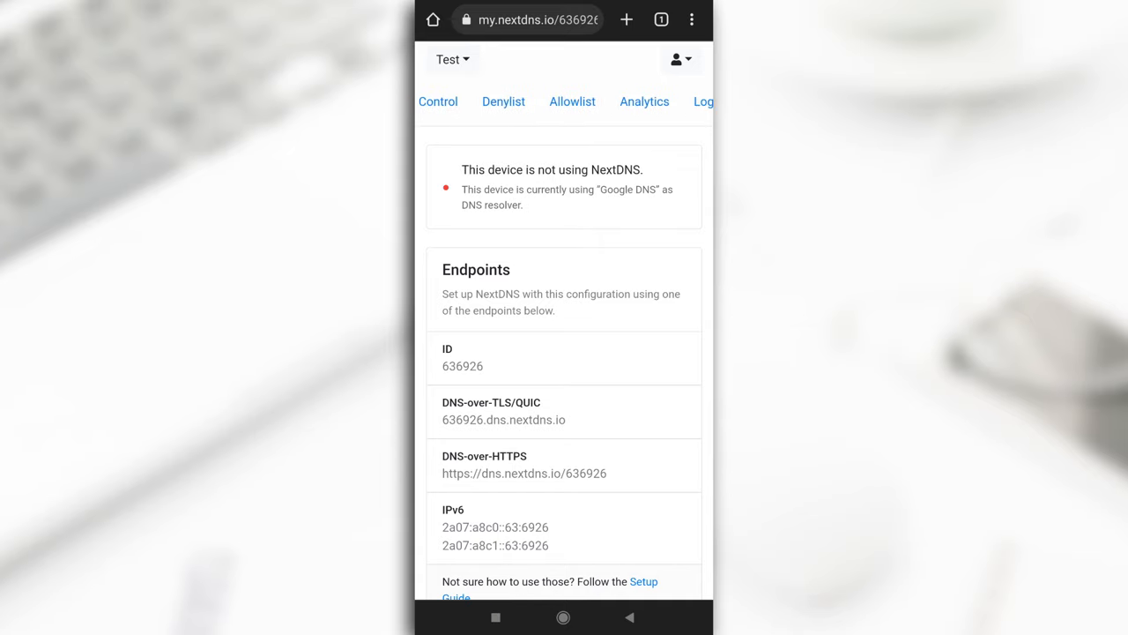
{"action": "left_click", "coordinate": [503, 108]}
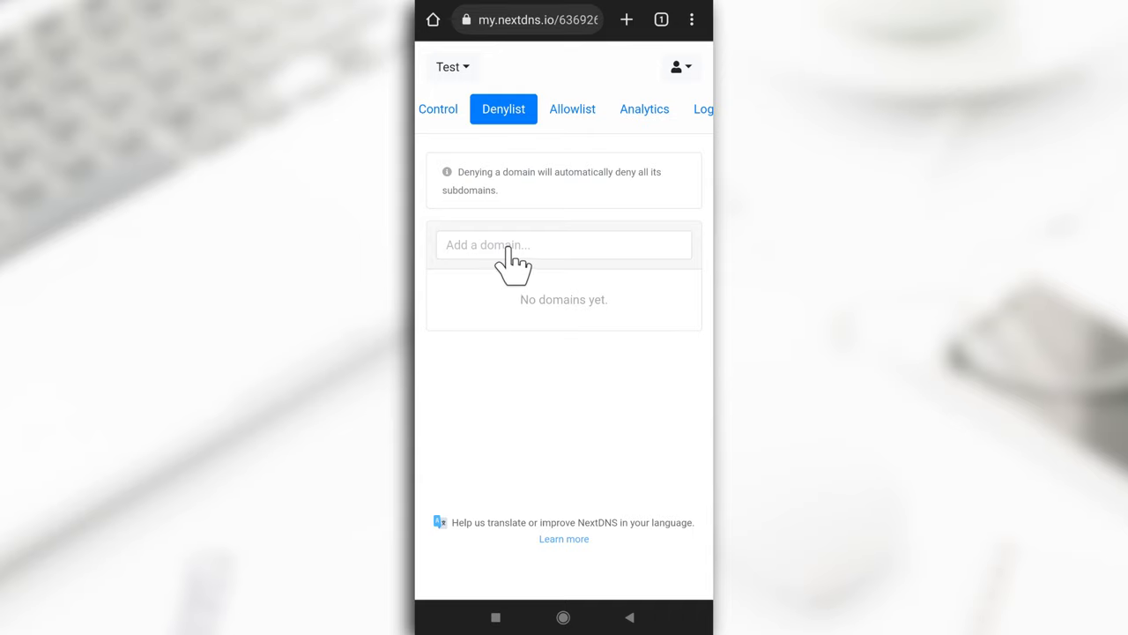
{"action": "mouse_move", "coordinate": [514, 269]}
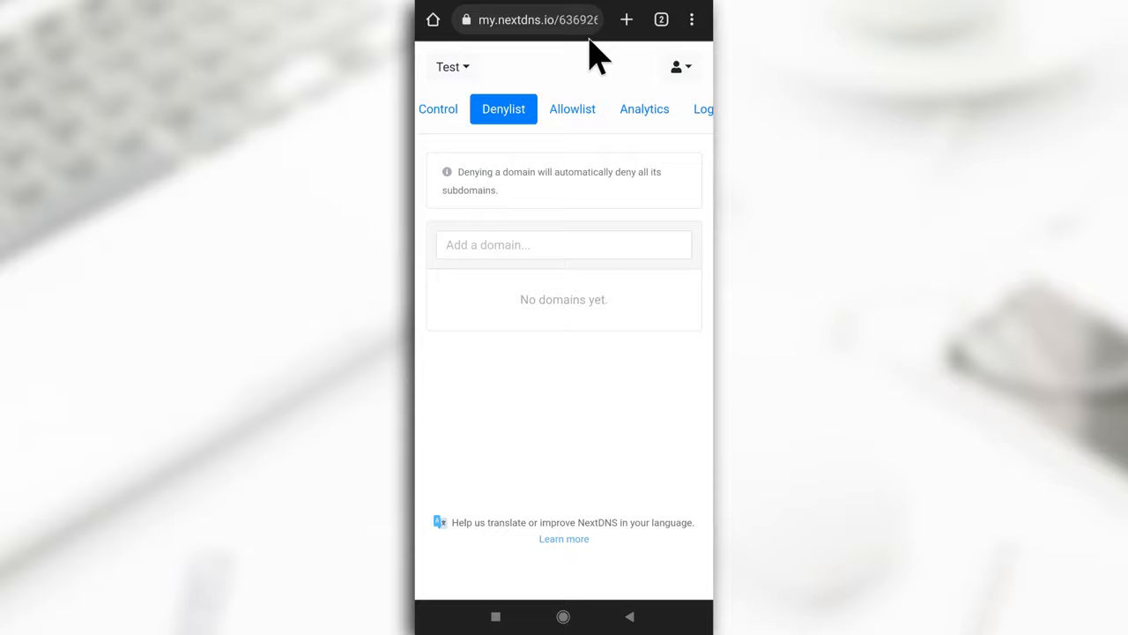
{"action": "left_click", "coordinate": [661, 20]}
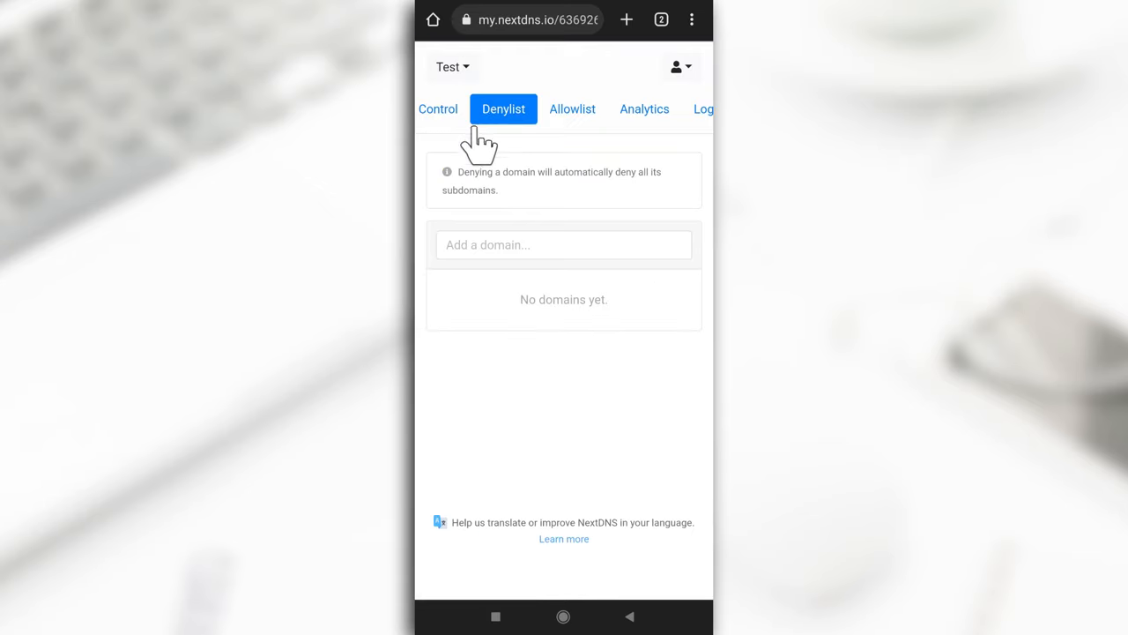
Step: Enter shustechs.com as a new blocked domain in the denylist
{"action": "left_click", "coordinate": [563, 245]}
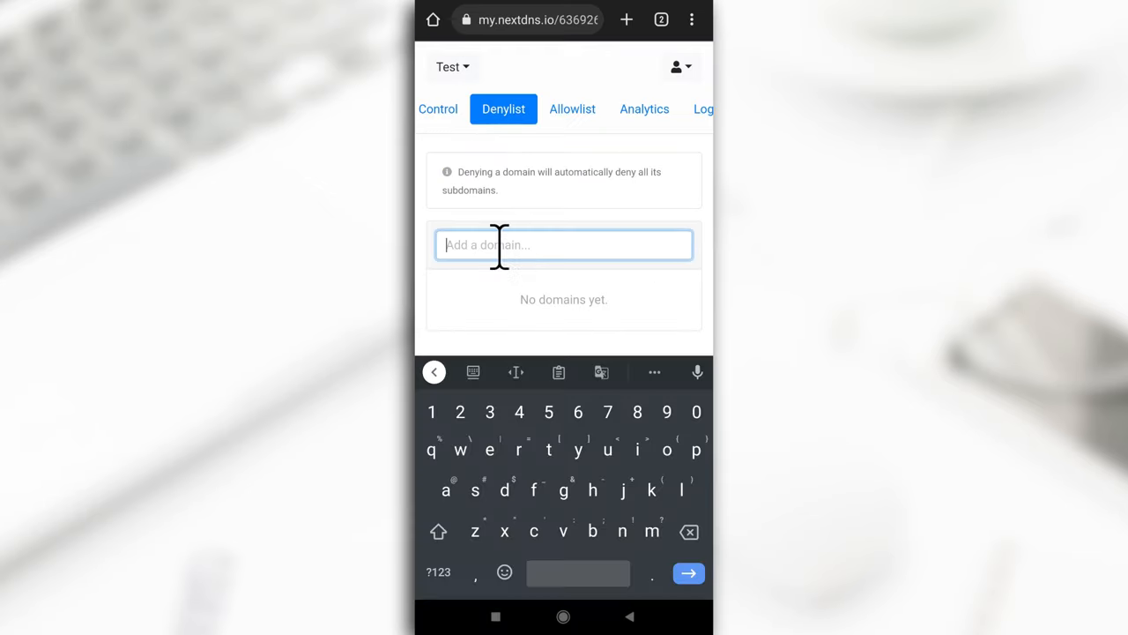
{"action": "type", "text": "shustechs"}
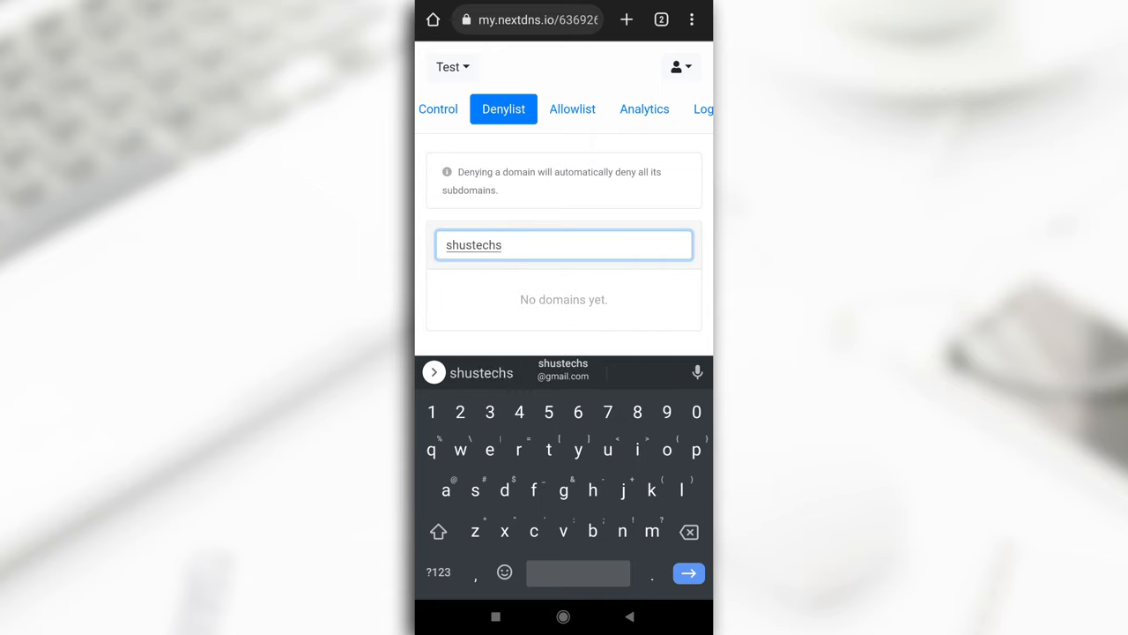
{"action": "type", "text": ".com"}
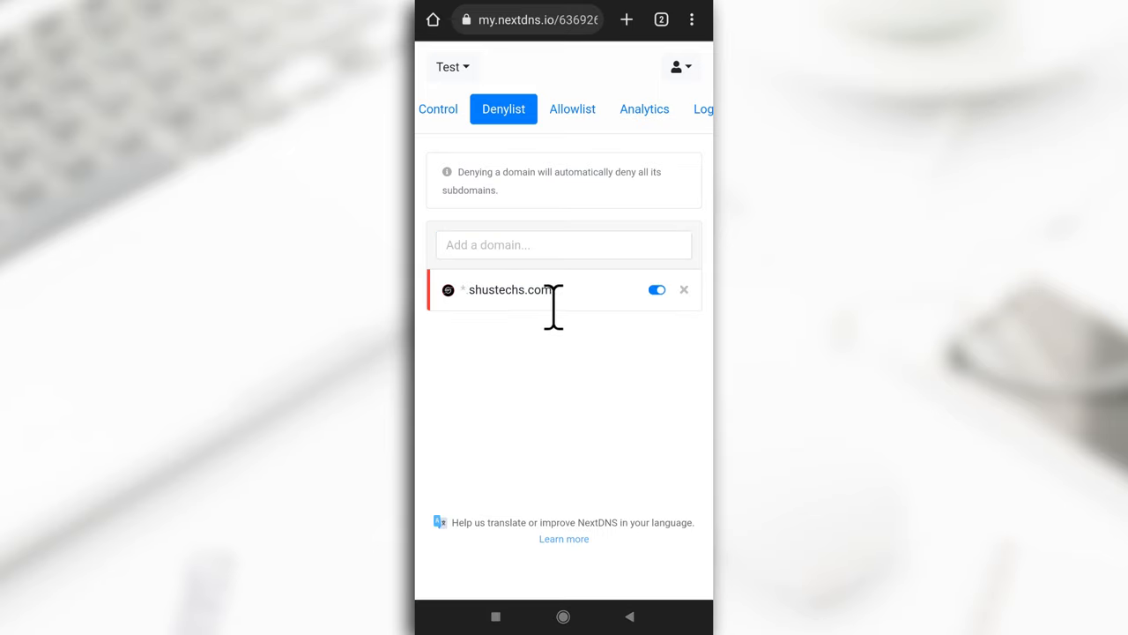
{"action": "mouse_move", "coordinate": [455, 114]}
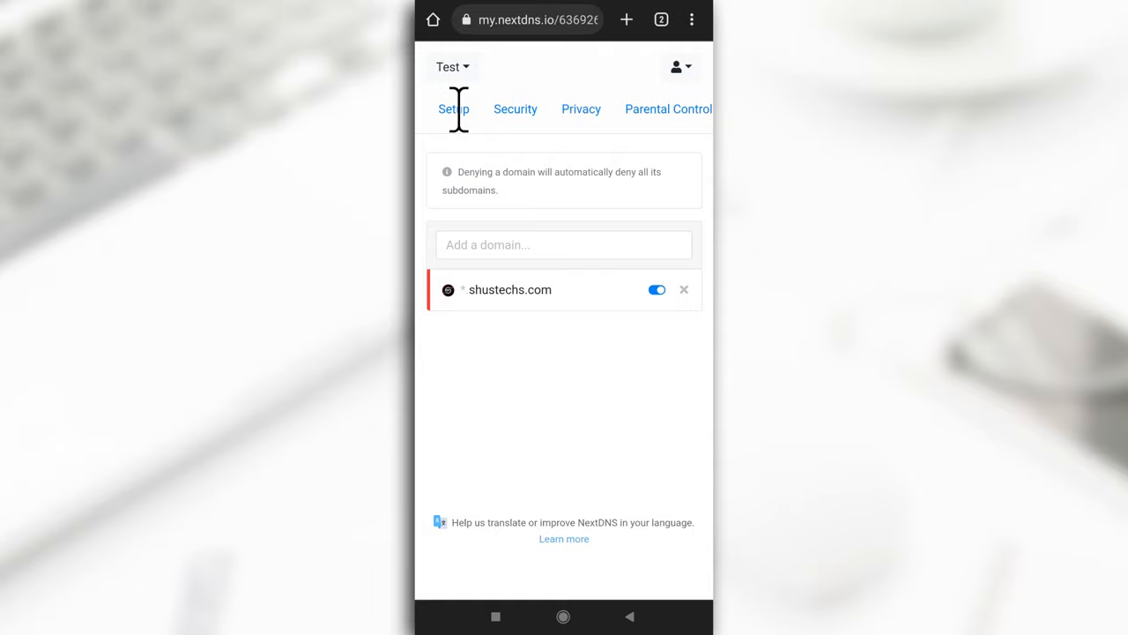
Step: Show the Setup page's Android instructions with the Private DNS hostname
{"action": "left_click", "coordinate": [454, 108]}
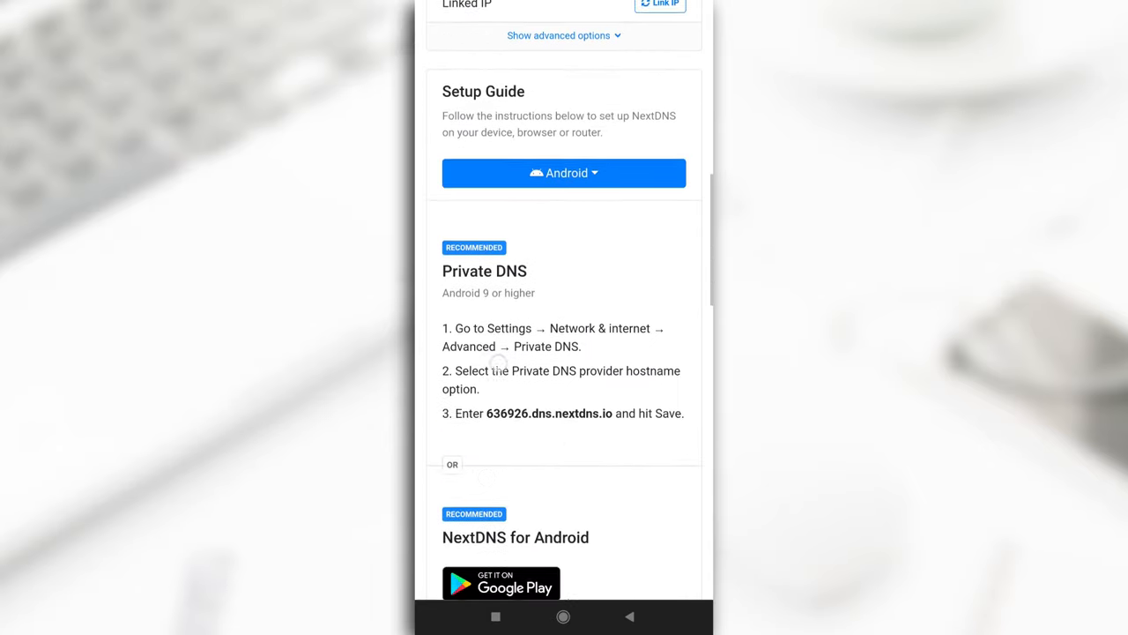
{"action": "scroll", "scroll_direction": "down", "scroll_amount": 3}
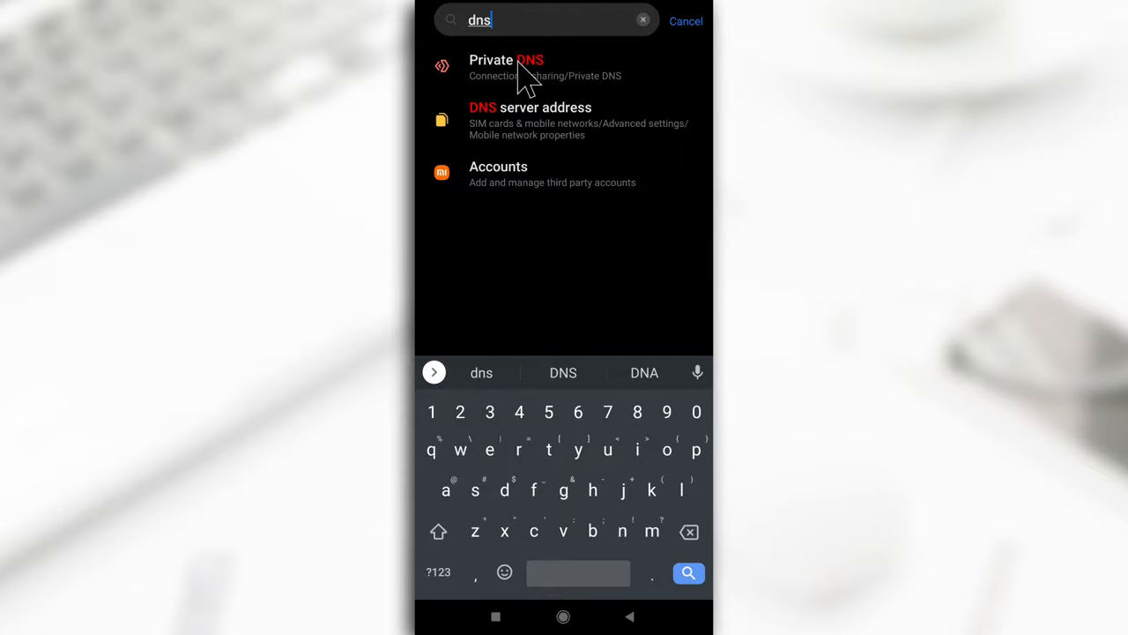
Step: Switch Private DNS to provider hostname mode and clear the old dns.google entry
{"action": "left_click", "coordinate": [506, 67]}
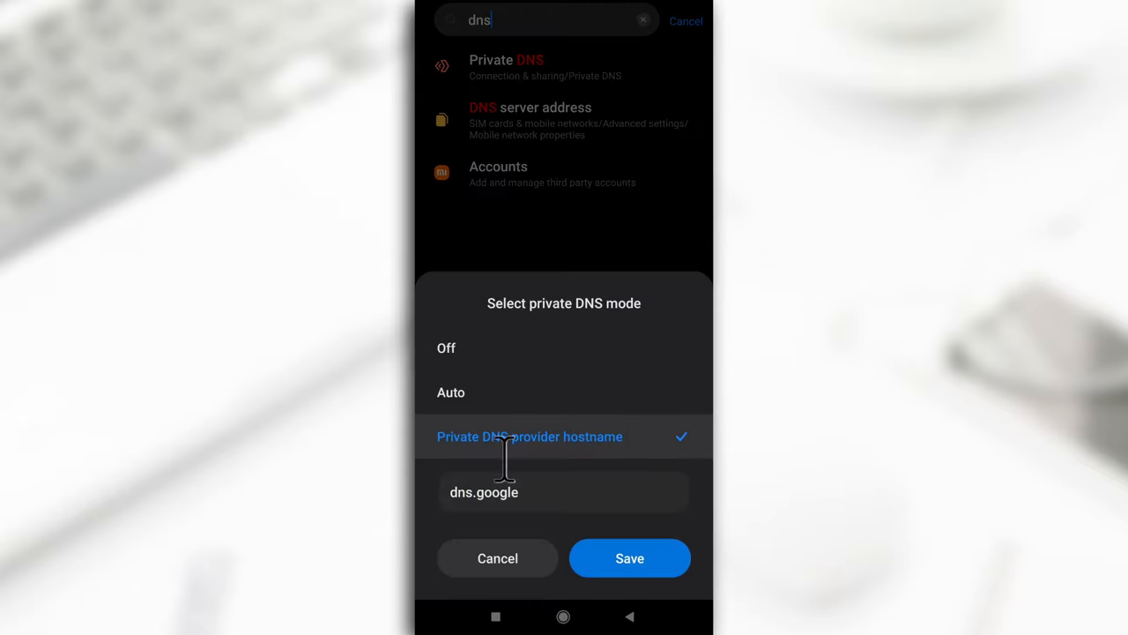
{"action": "left_click", "coordinate": [446, 347]}
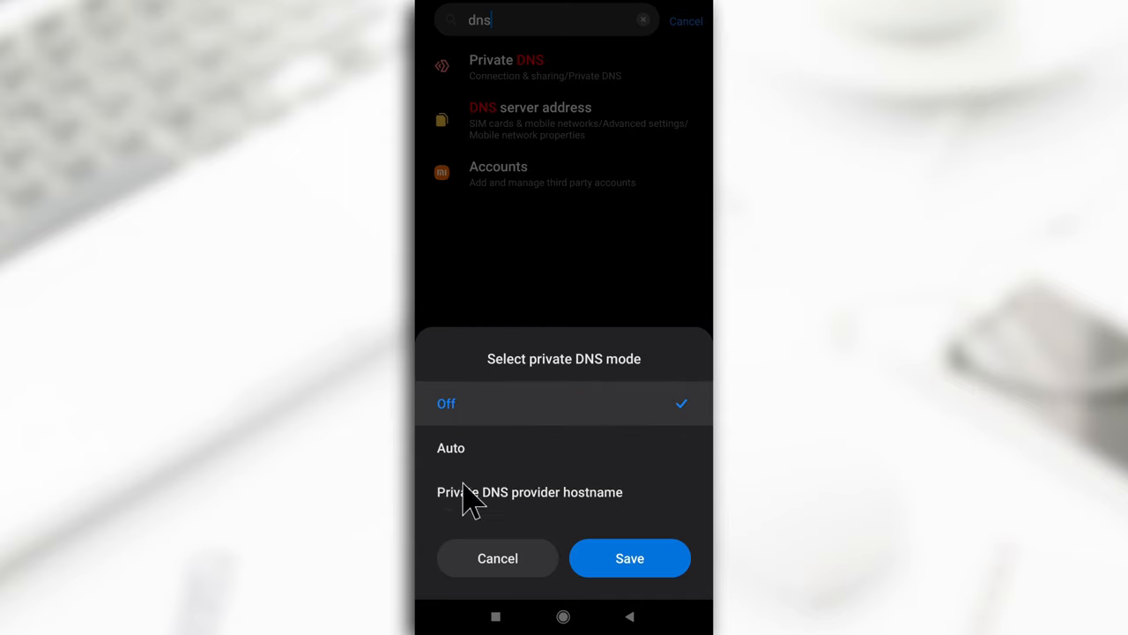
{"action": "mouse_move", "coordinate": [538, 515]}
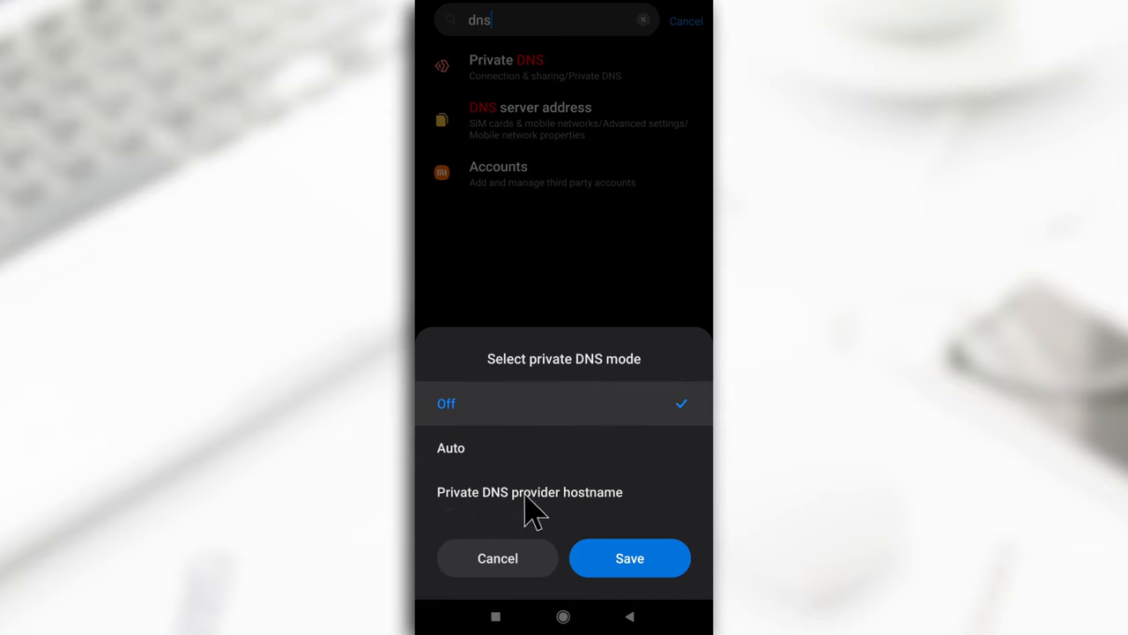
{"action": "left_click", "coordinate": [530, 492]}
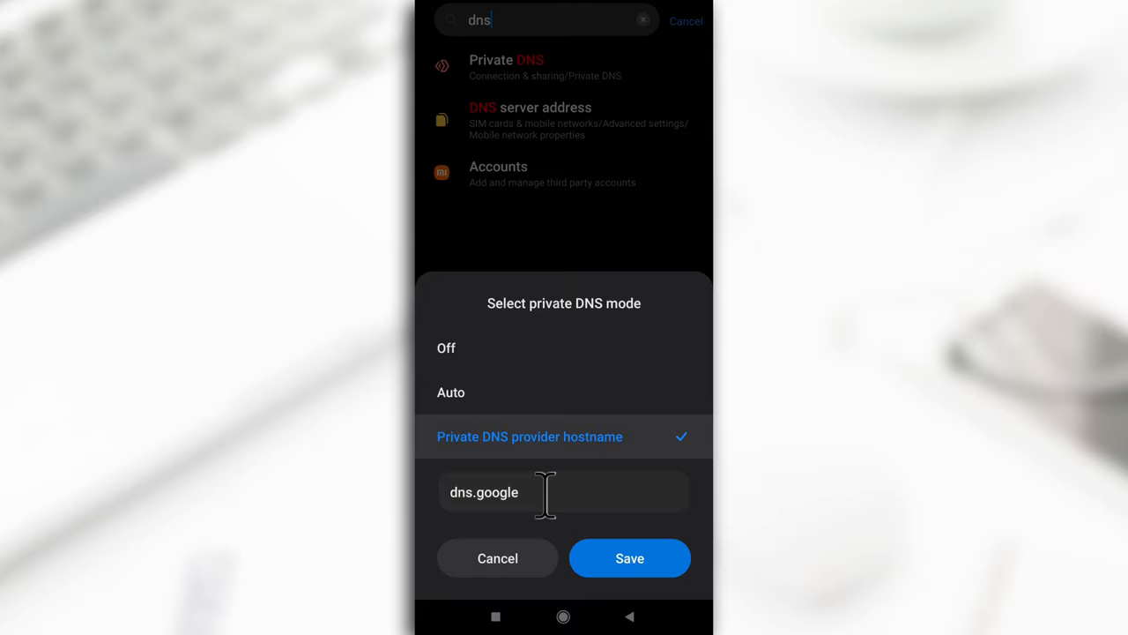
{"action": "left_click", "coordinate": [565, 492]}
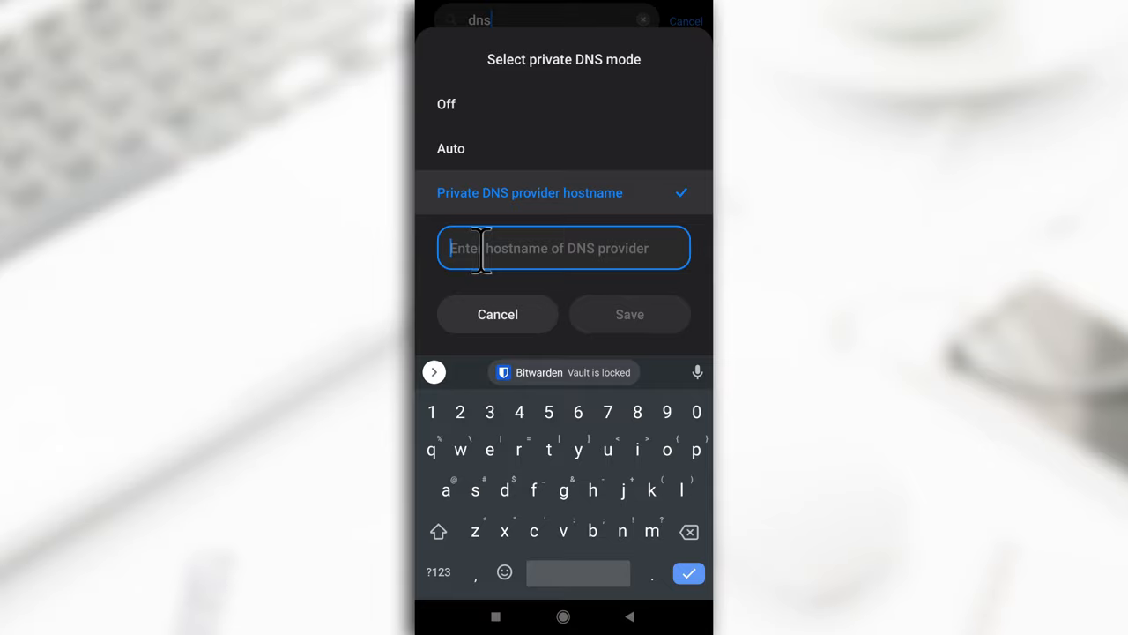
Step: Save 636926.dns.nextdns.io as the phone's Private DNS provider hostname
{"action": "type", "text": "636926.dns.nextdns.io"}
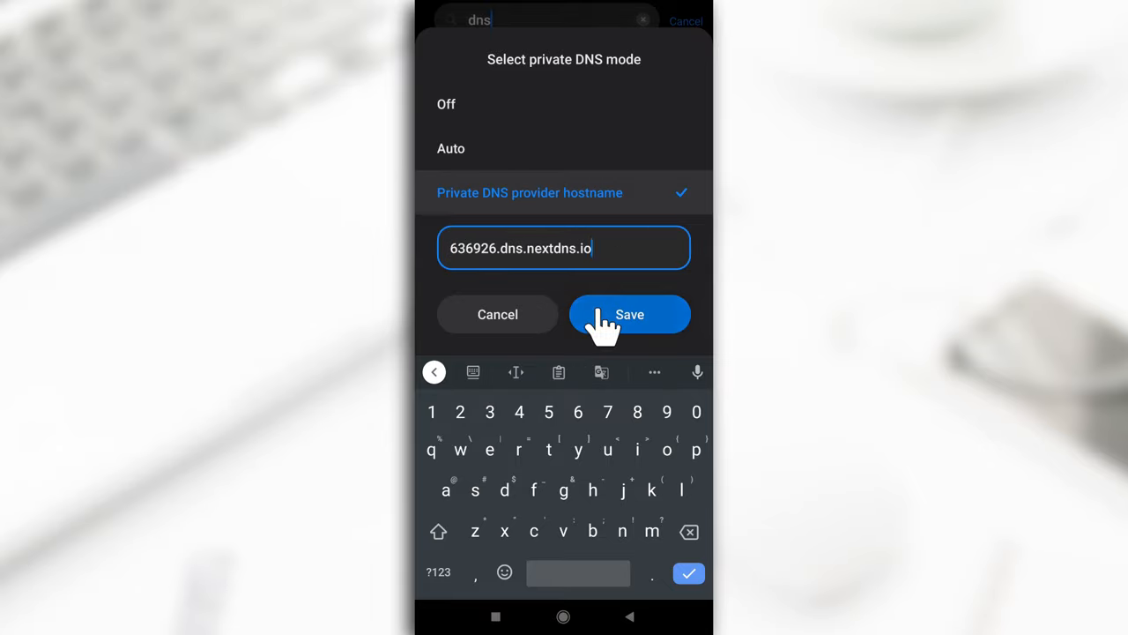
{"action": "left_click", "coordinate": [630, 315]}
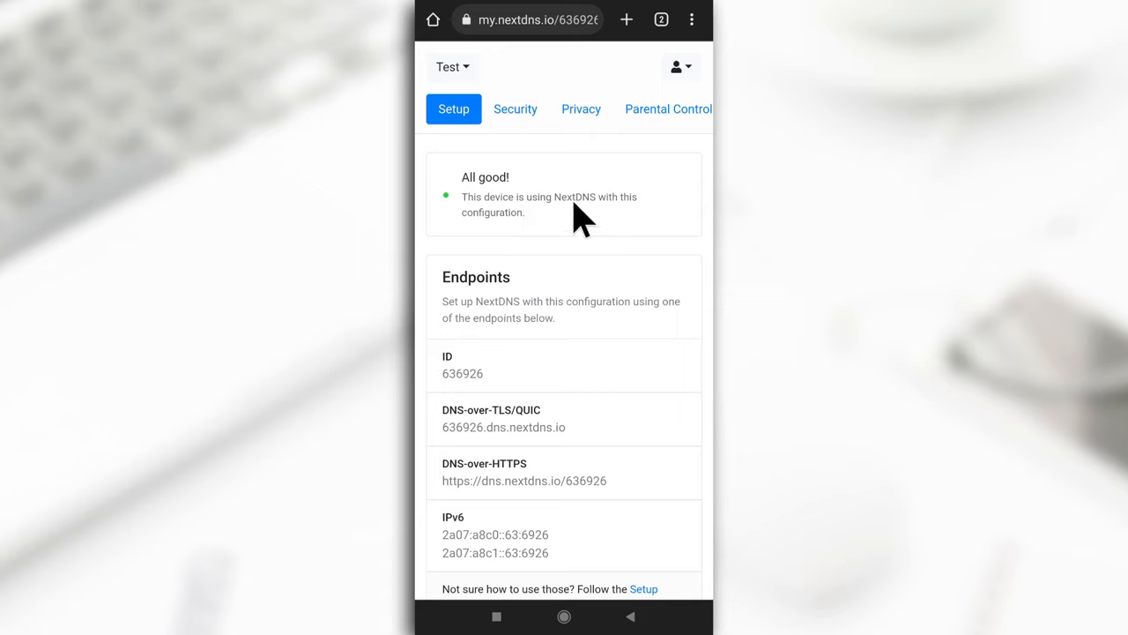
{"action": "mouse_move", "coordinate": [542, 236]}
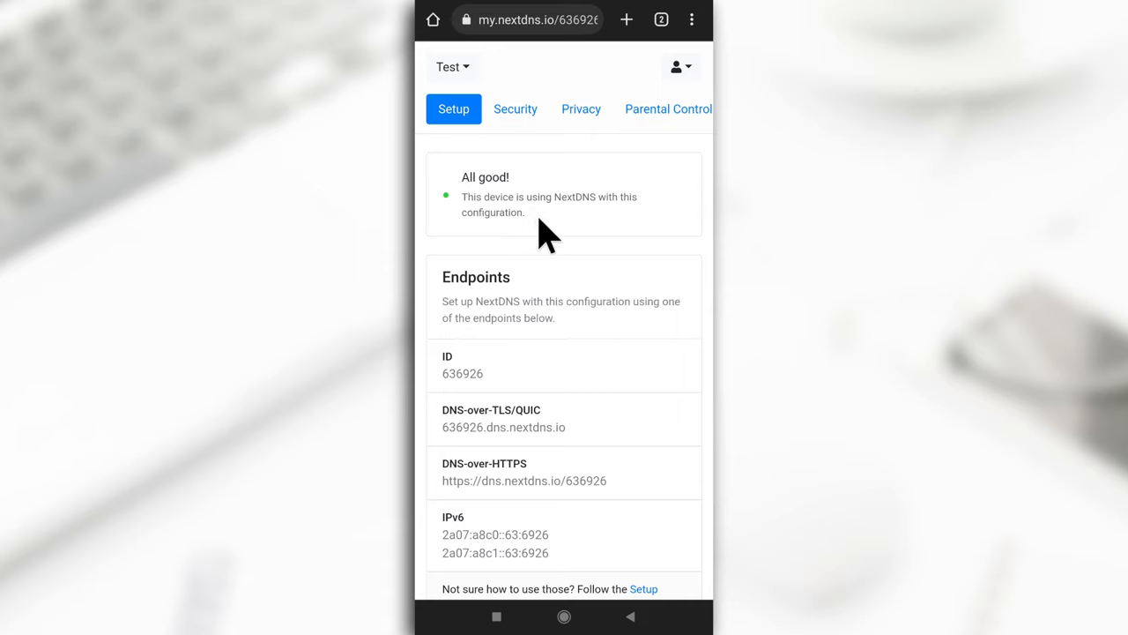
{"action": "mouse_move", "coordinate": [534, 75]}
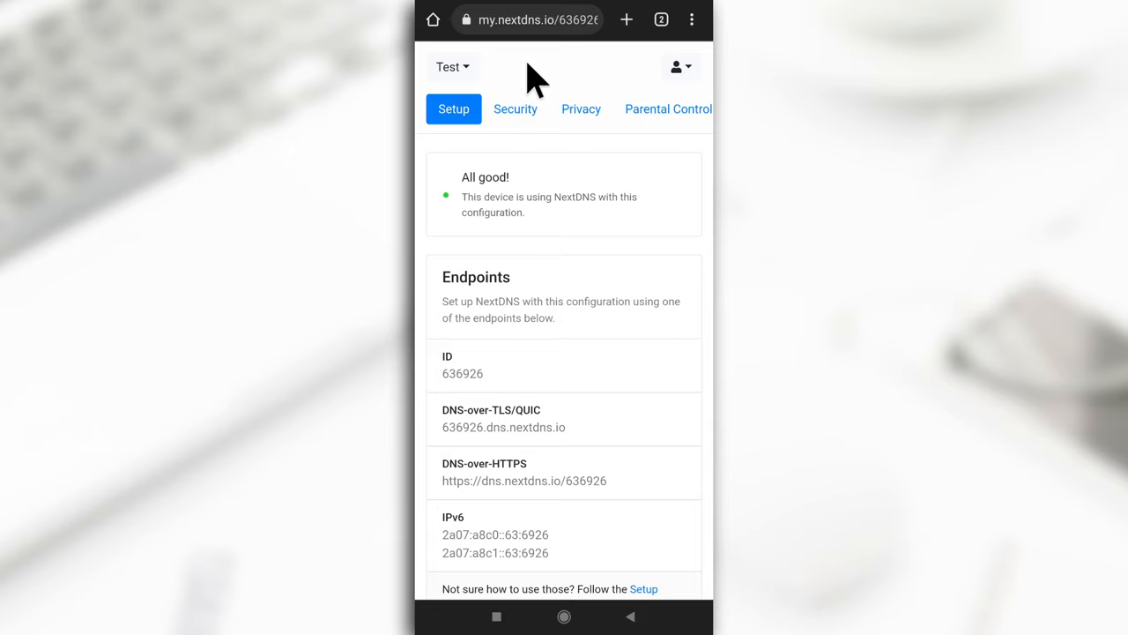
{"action": "mouse_move", "coordinate": [529, 198]}
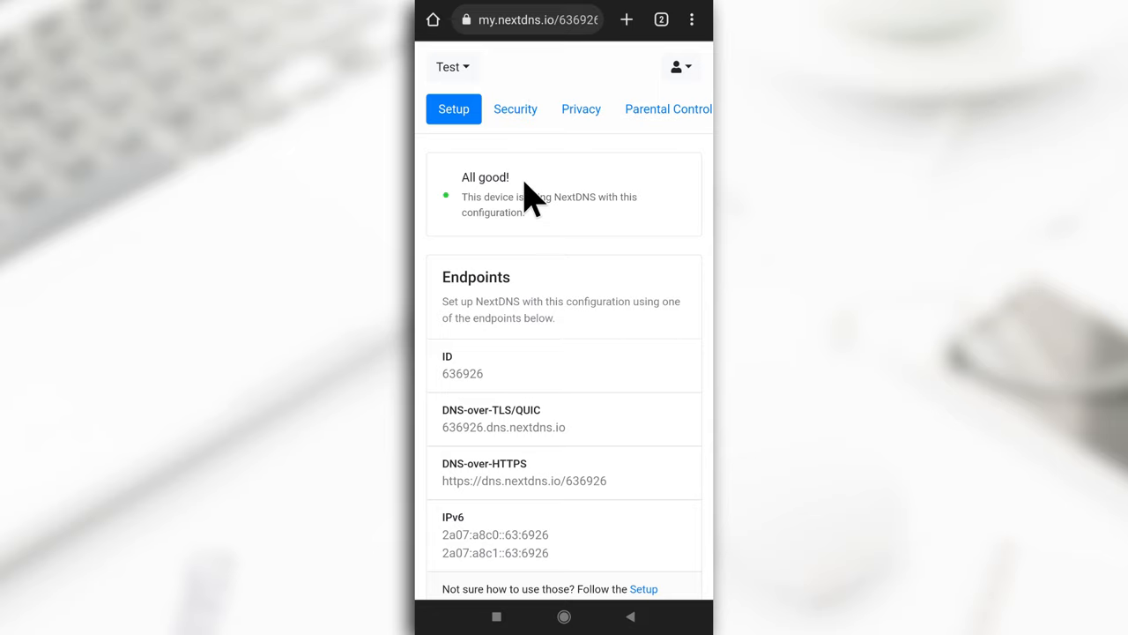